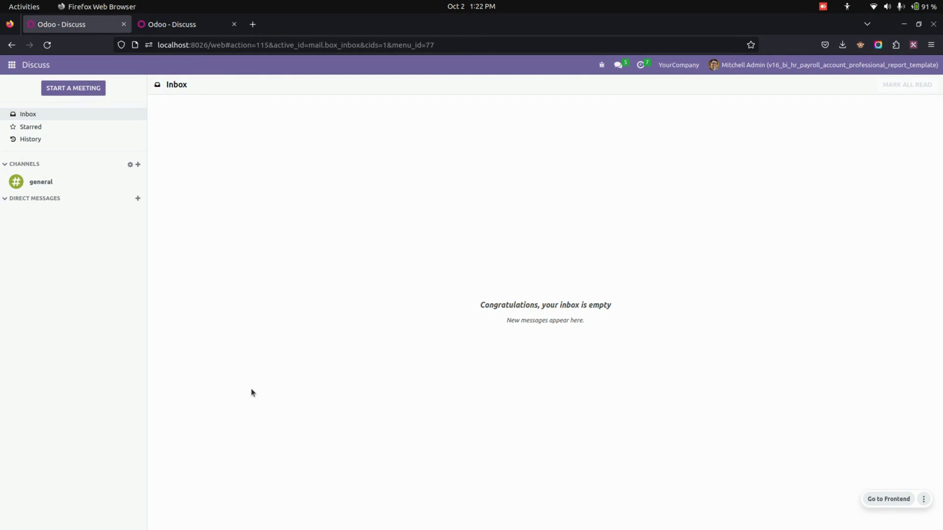
mouse_move(53, 138)
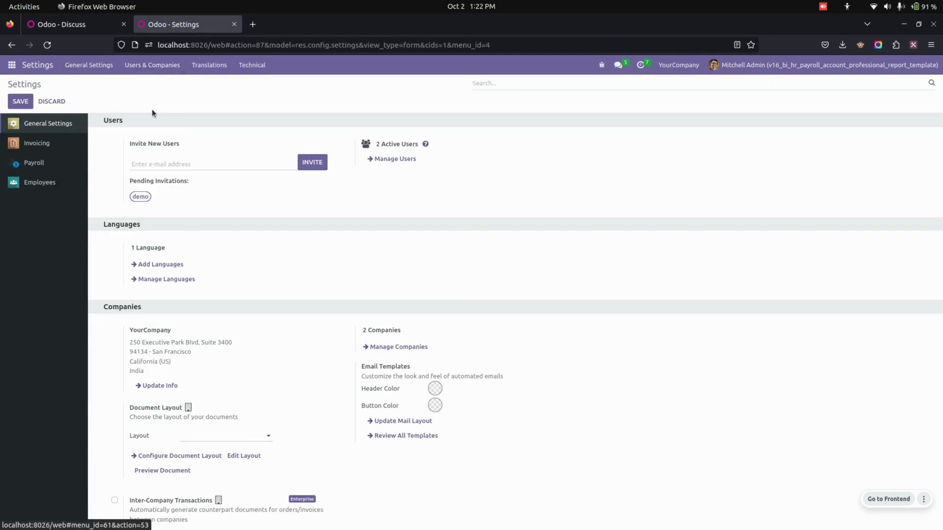
Set YourCompany's Hr Payroll report template to Fency and save the company record
click(160, 386)
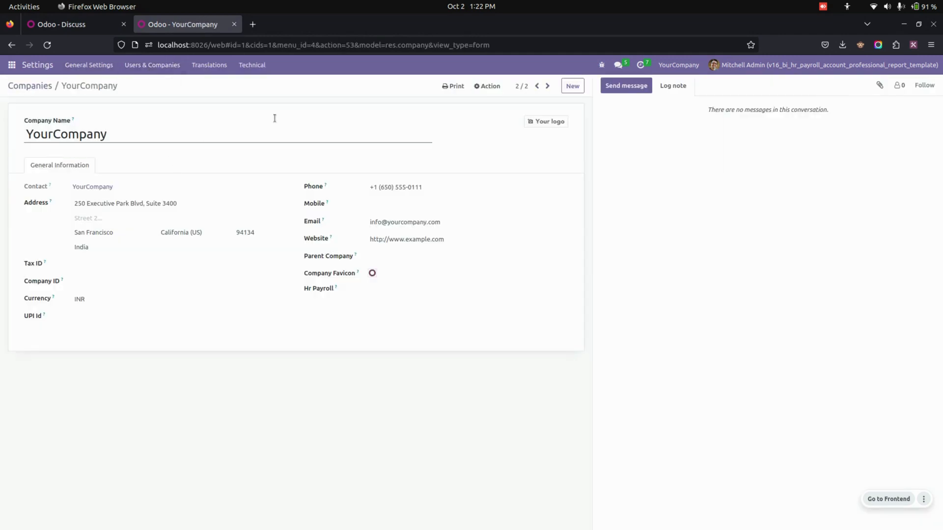
click(468, 288)
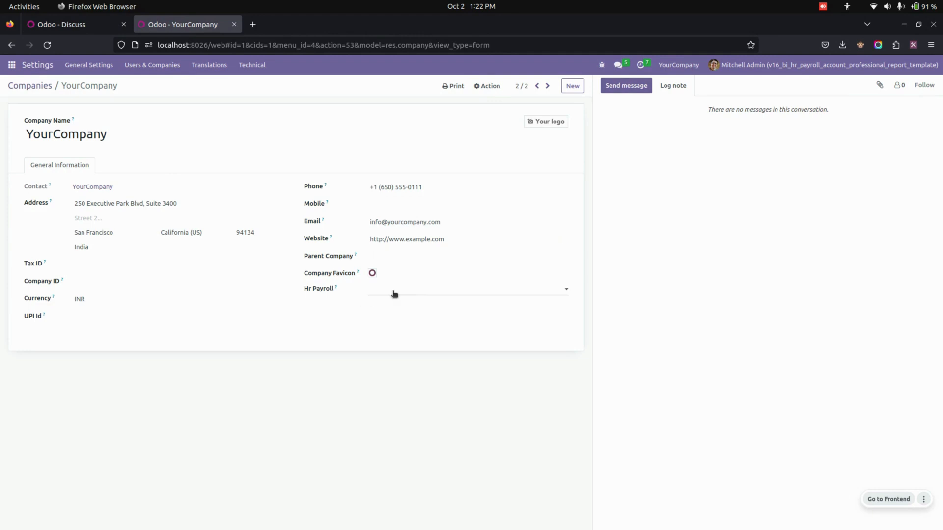
click(466, 289)
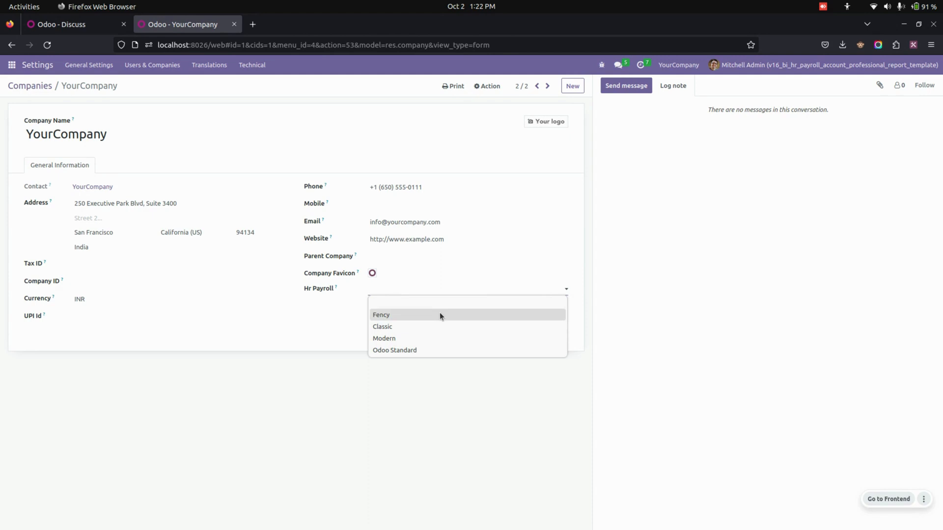
click(381, 314)
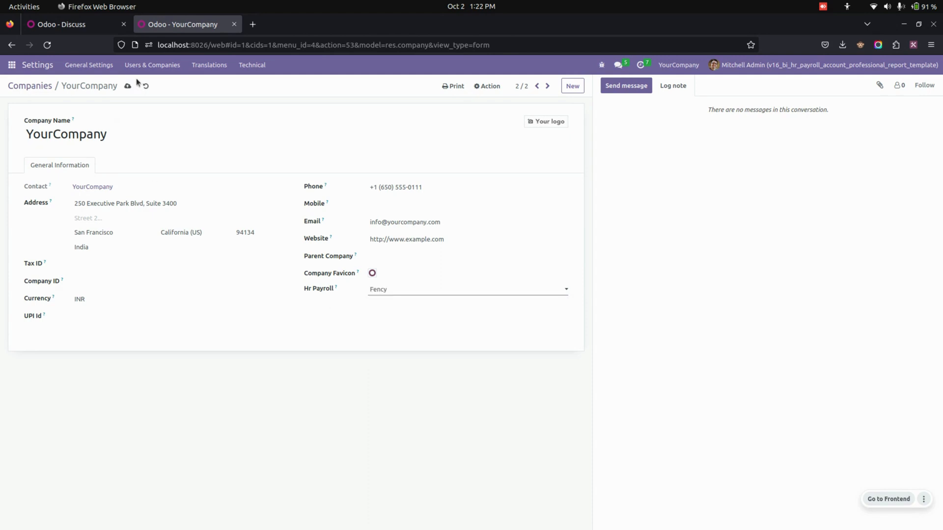
click(60, 24)
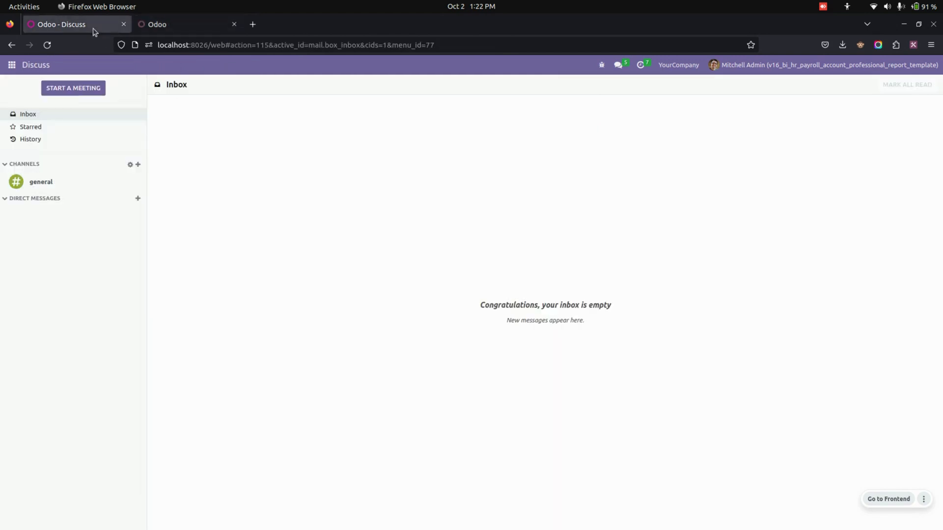
click(12, 65)
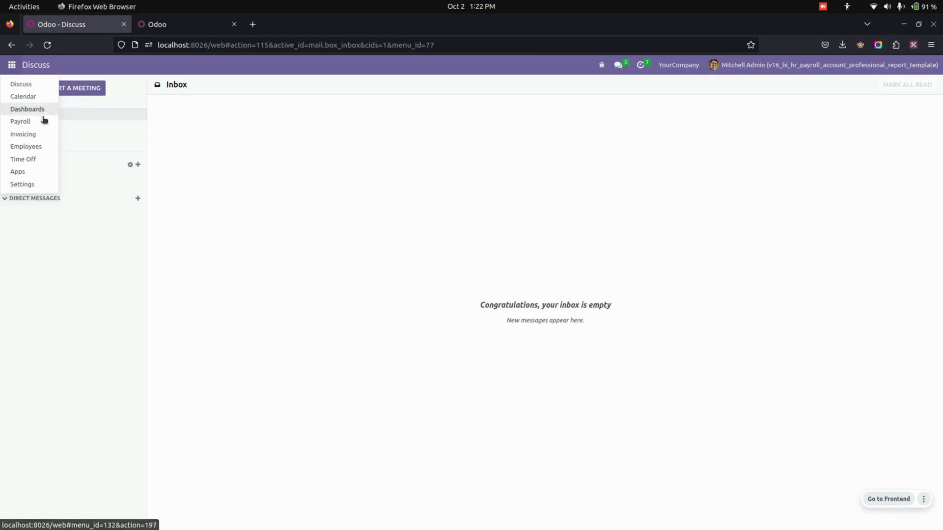
click(20, 122)
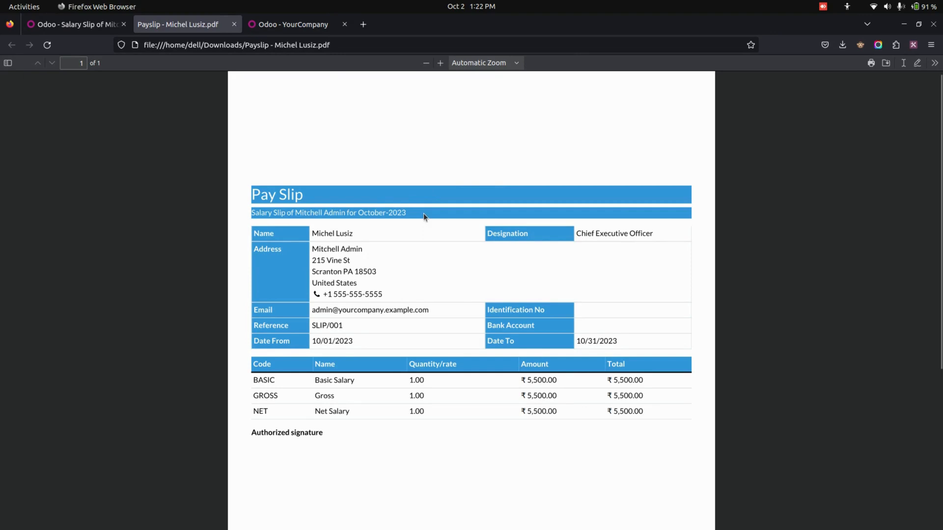
click(288, 24)
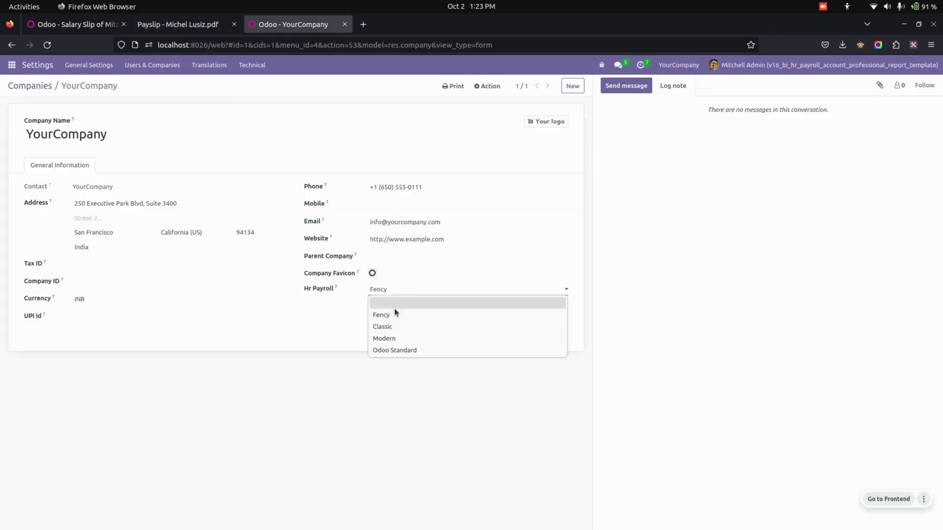
click(382, 327)
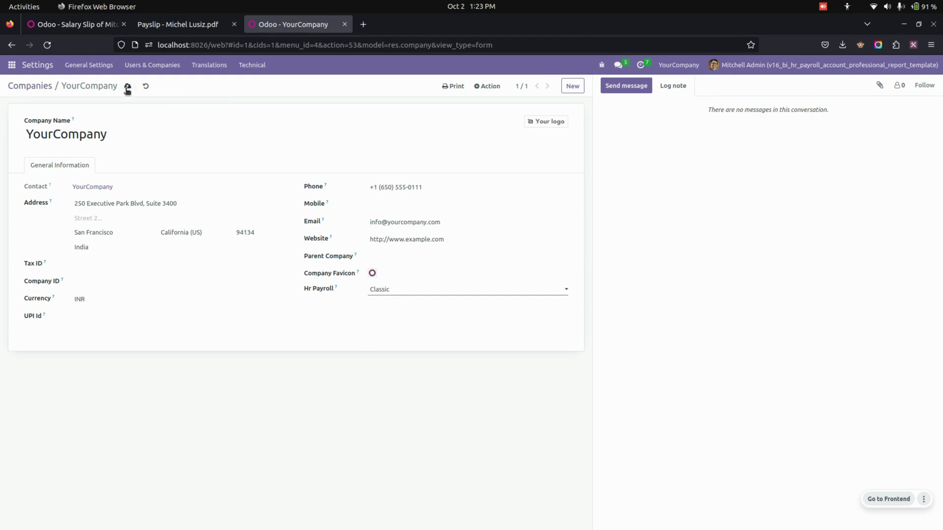
click(72, 24)
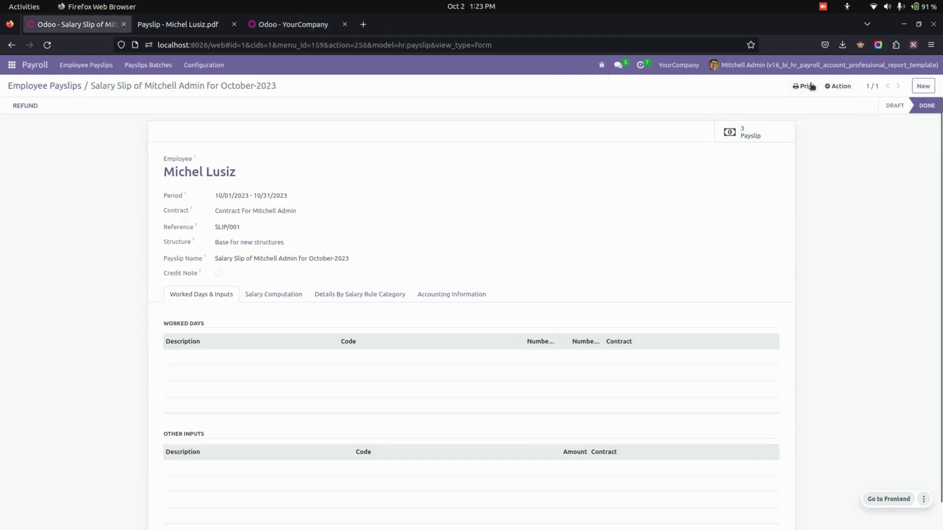
click(804, 86)
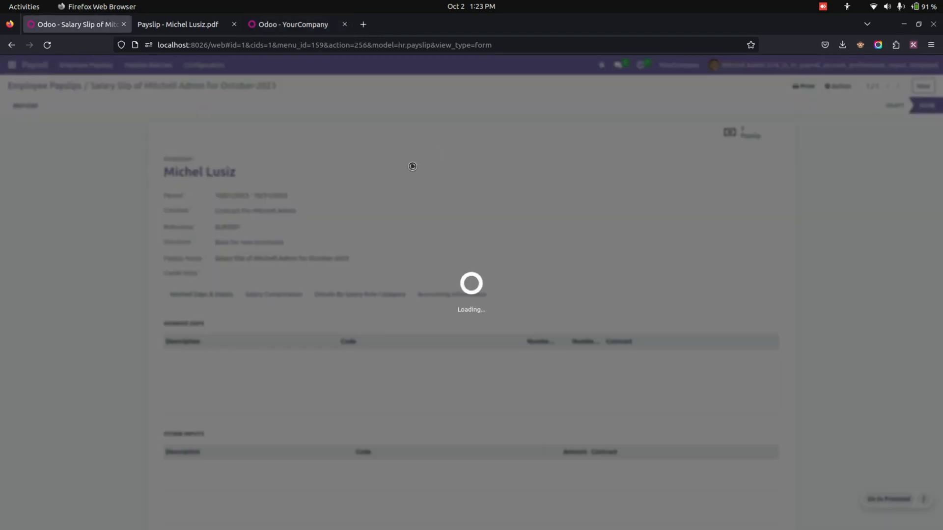
click(294, 24)
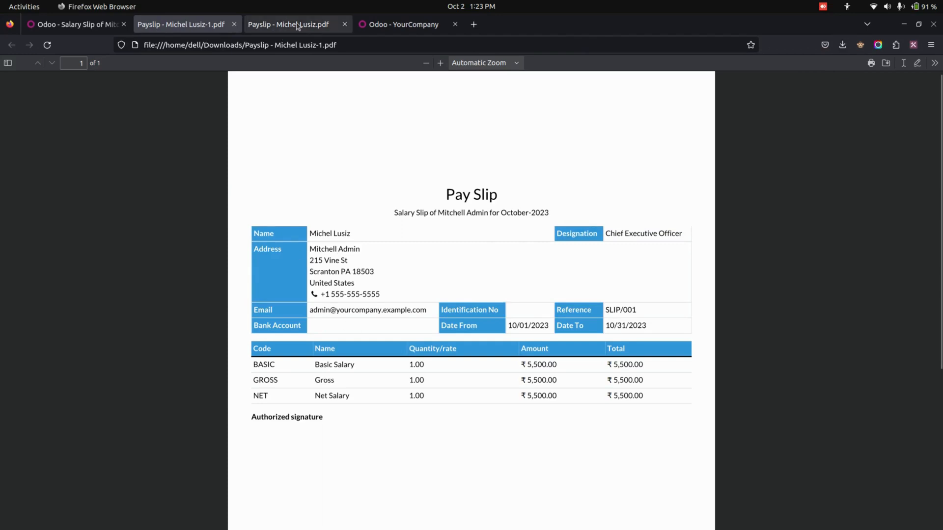
click(402, 24)
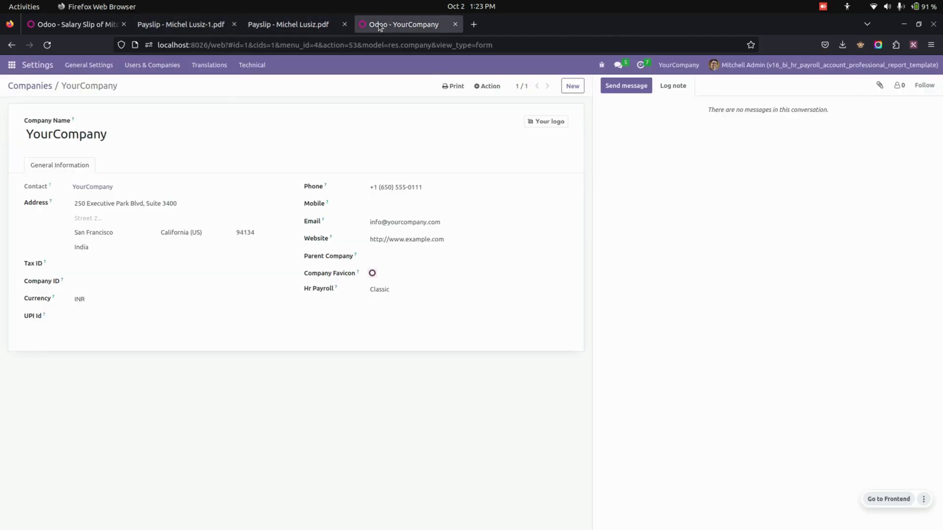
Switch the Hr Payroll template to Modern, save, and print the purple-styled payslip PDF
click(467, 290)
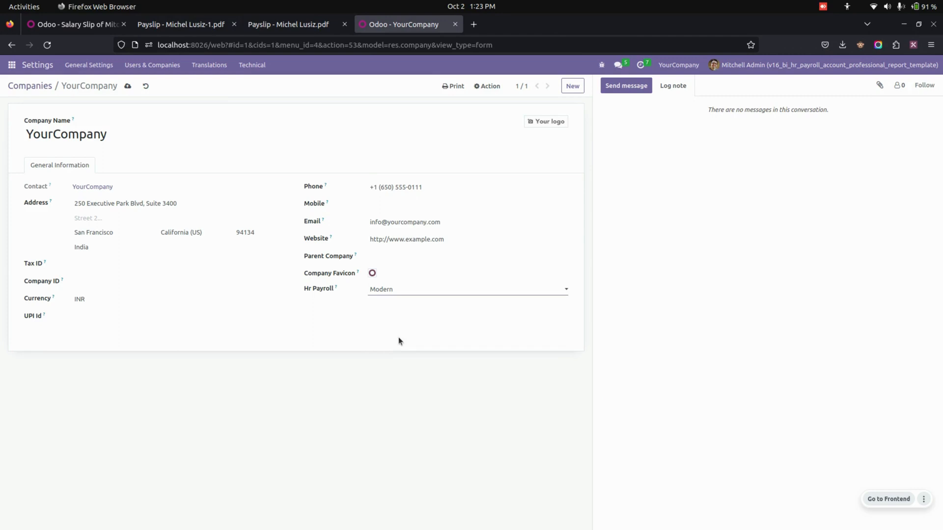
click(127, 86)
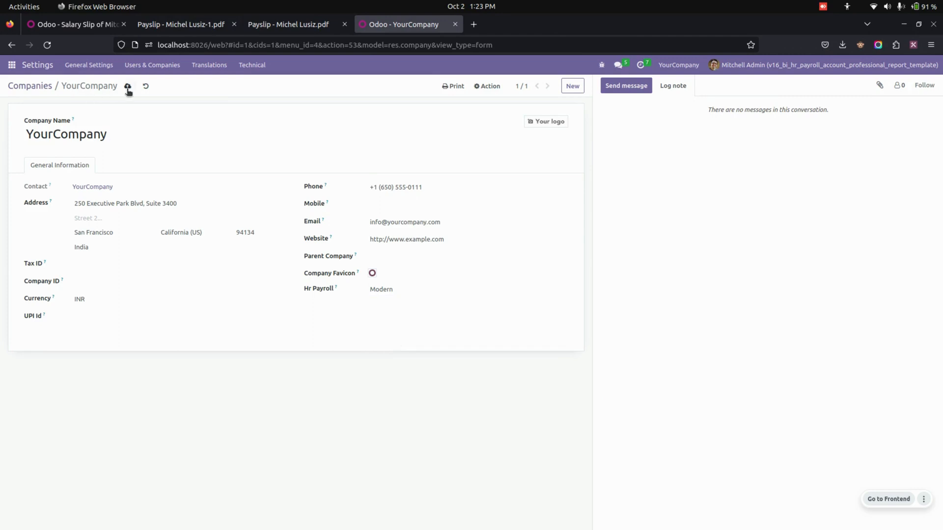
click(75, 24)
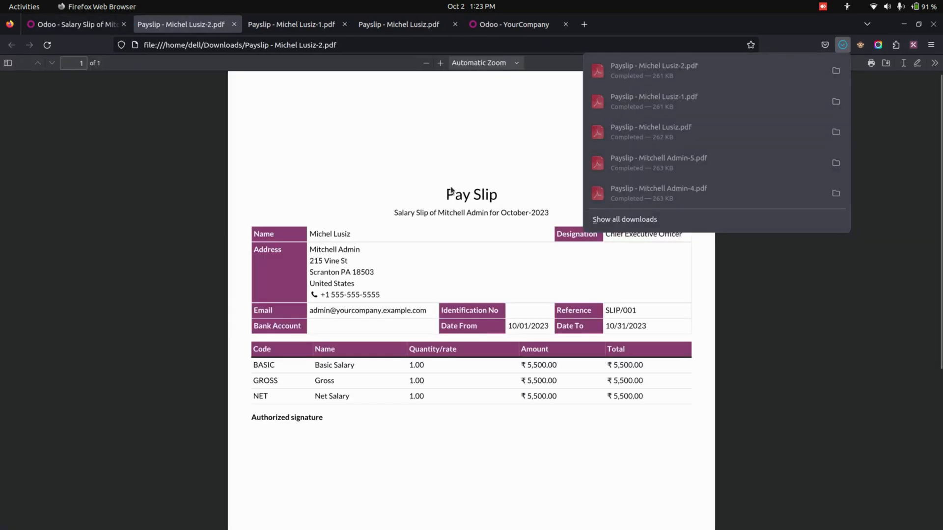
click(417, 131)
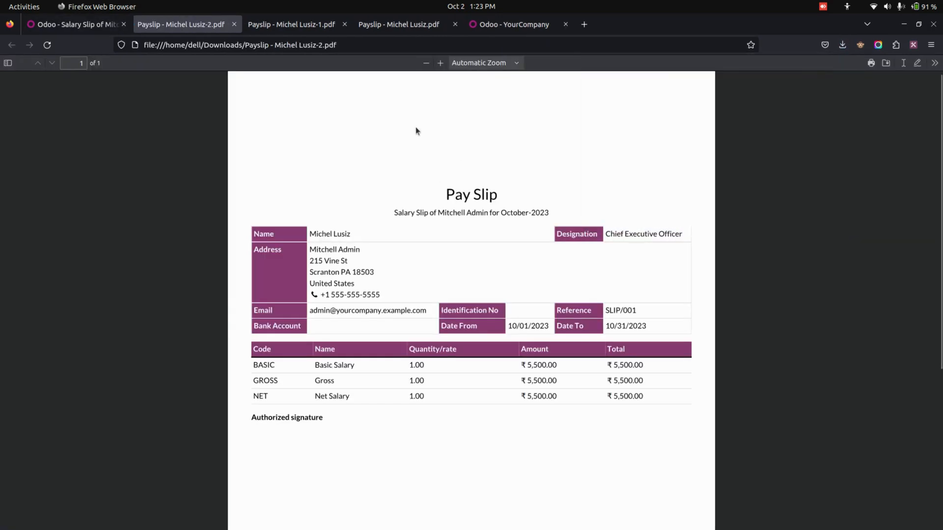
click(513, 24)
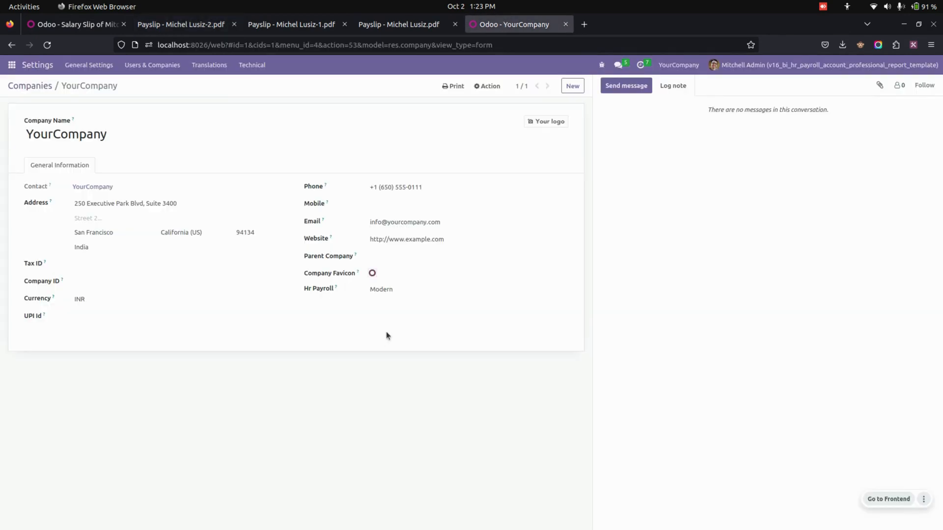
Set the Hr Payroll template to Odoo Standard, save, and print the plain payslip PDF
click(466, 289)
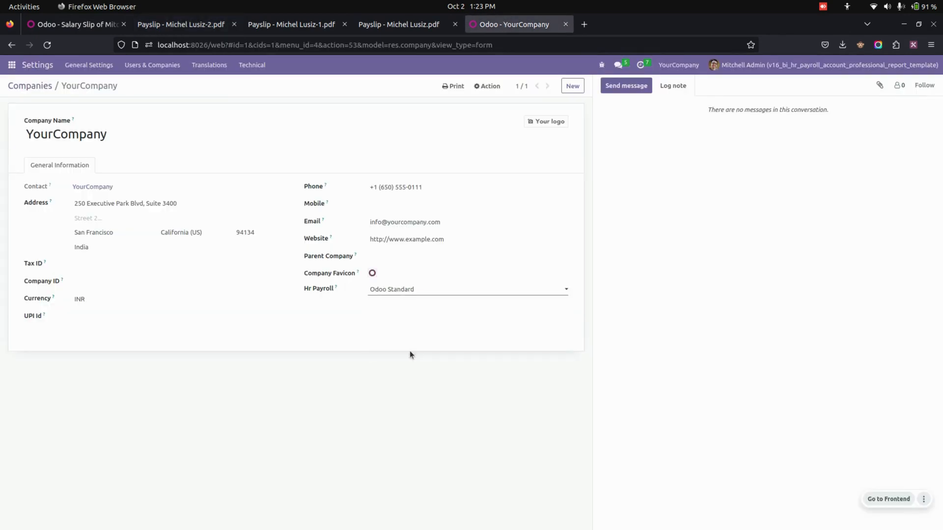
click(88, 65)
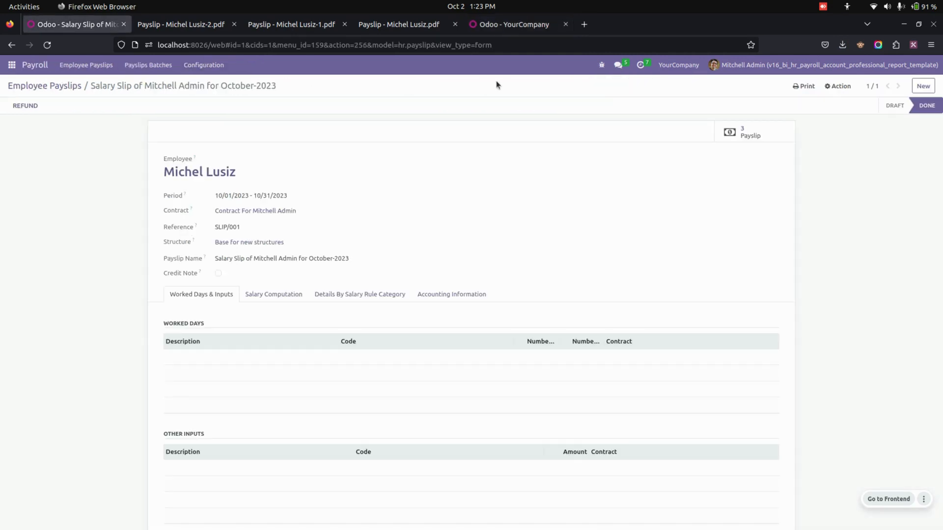
click(806, 86)
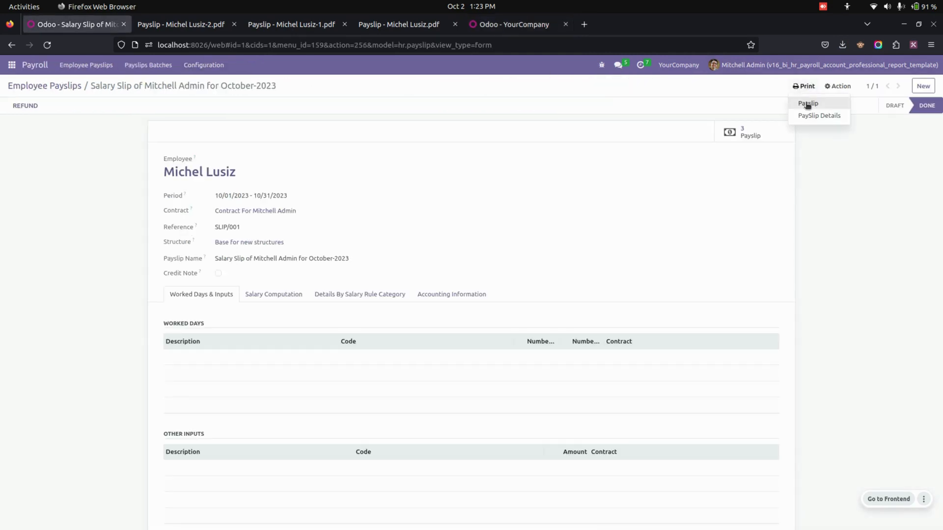
click(808, 104)
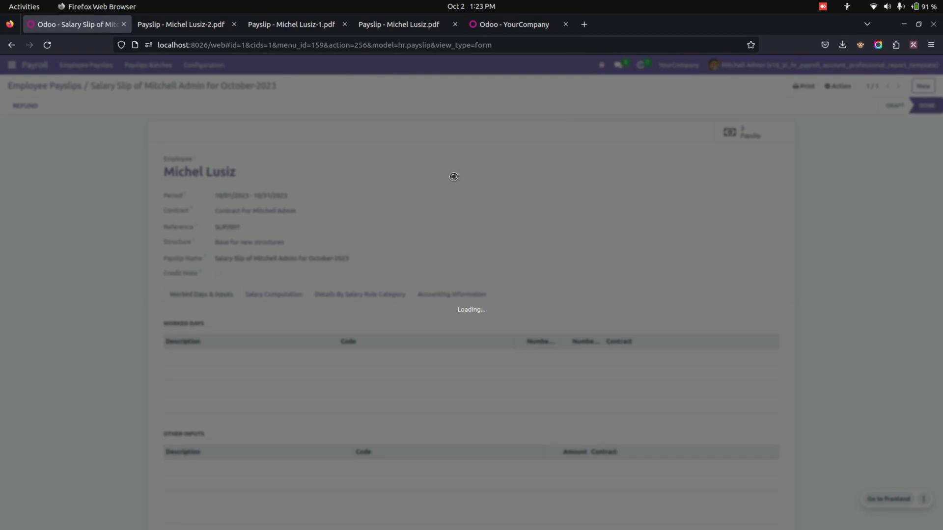
click(843, 45)
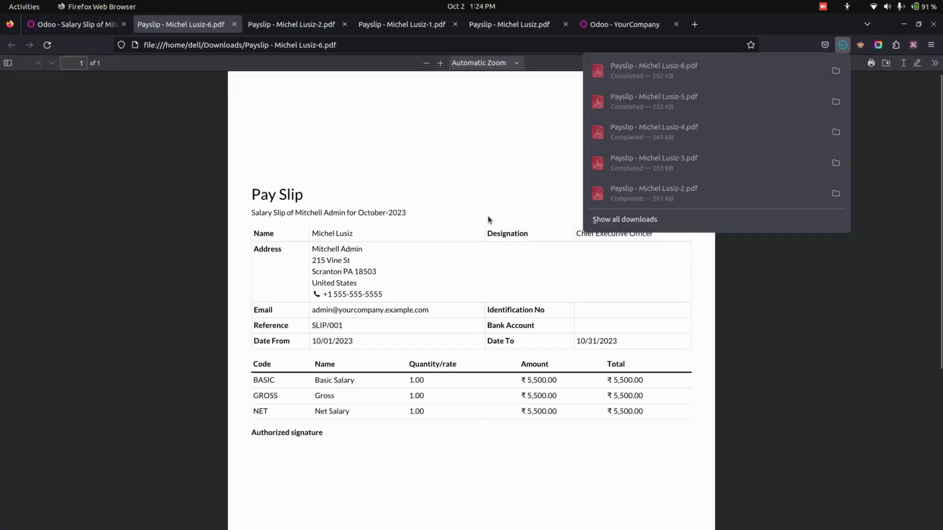
click(408, 345)
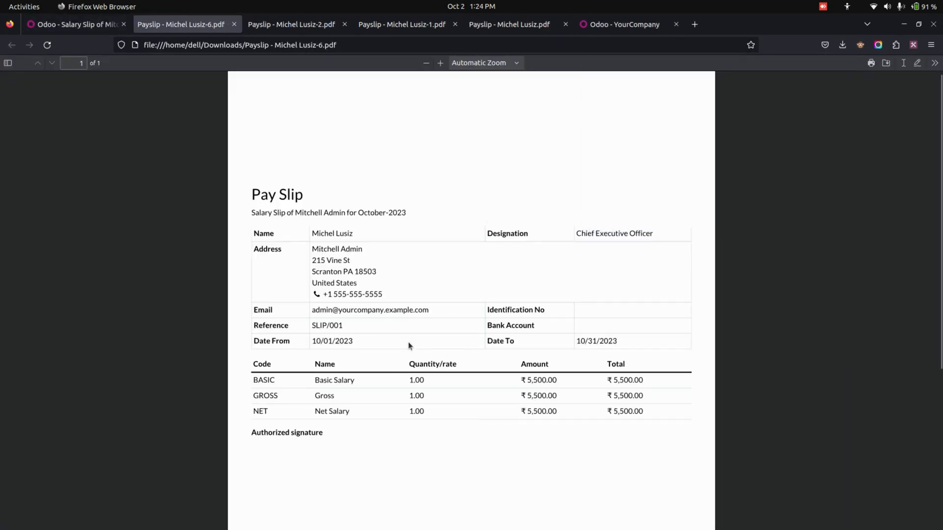
click(72, 24)
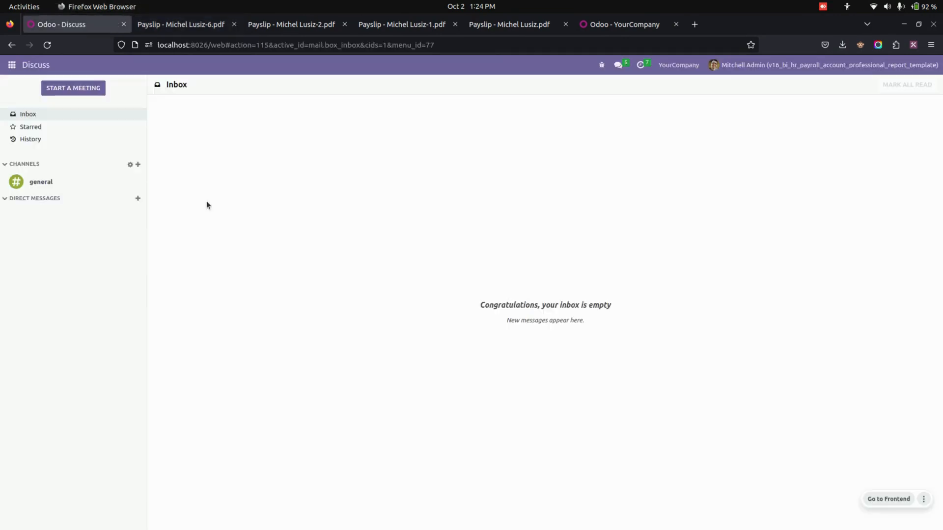